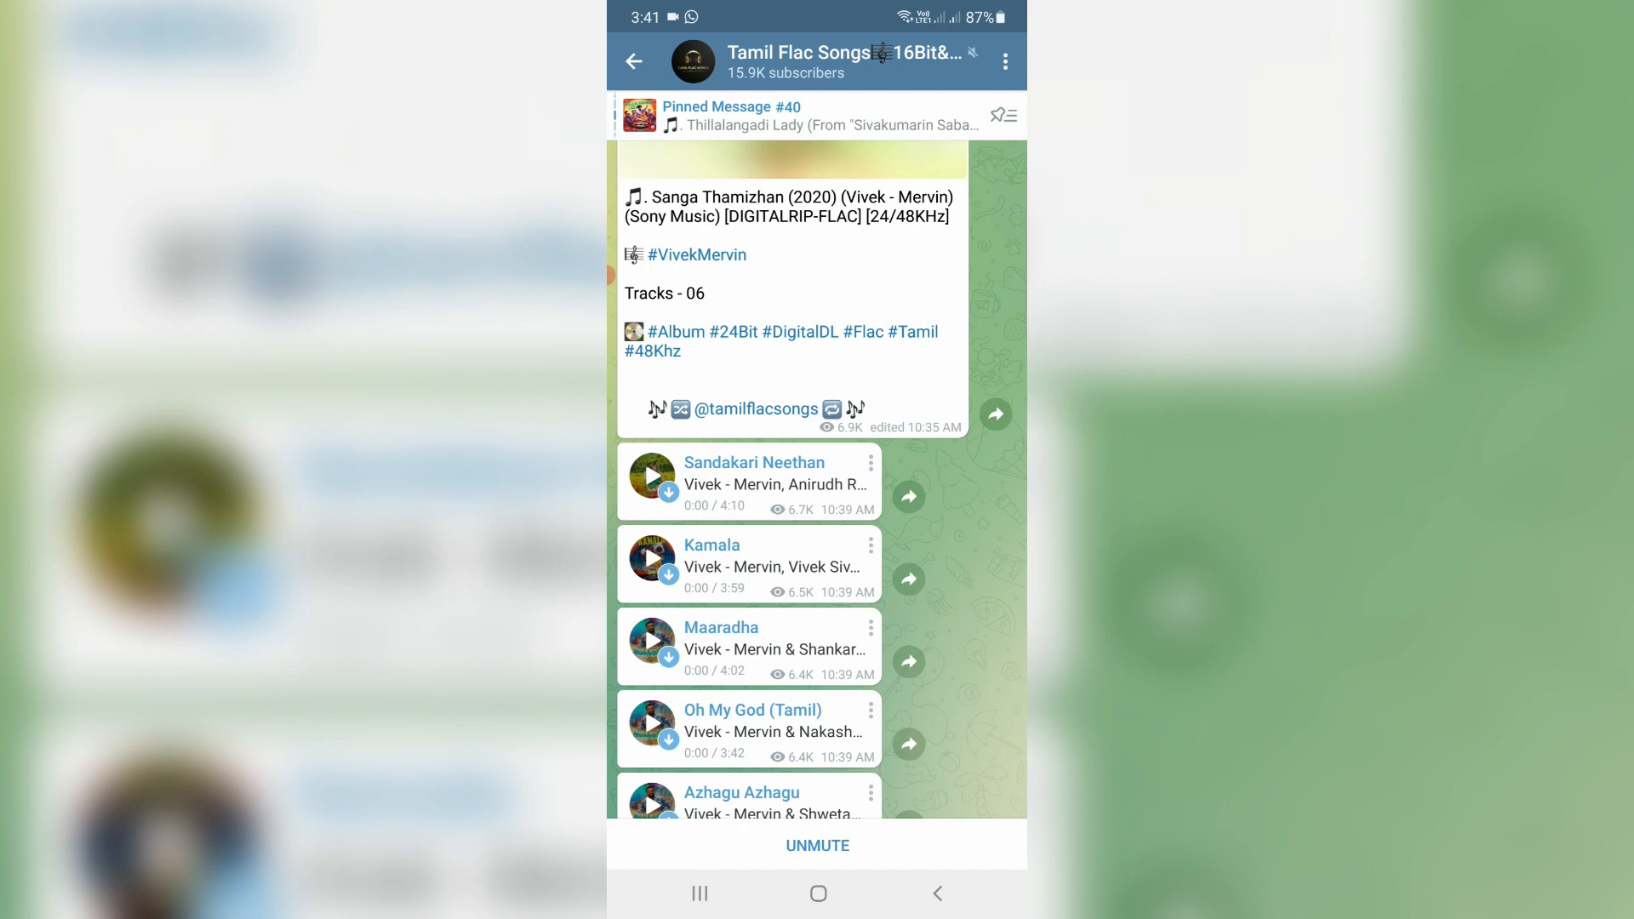
Leave the music channel to return toward the chat list
click(633, 60)
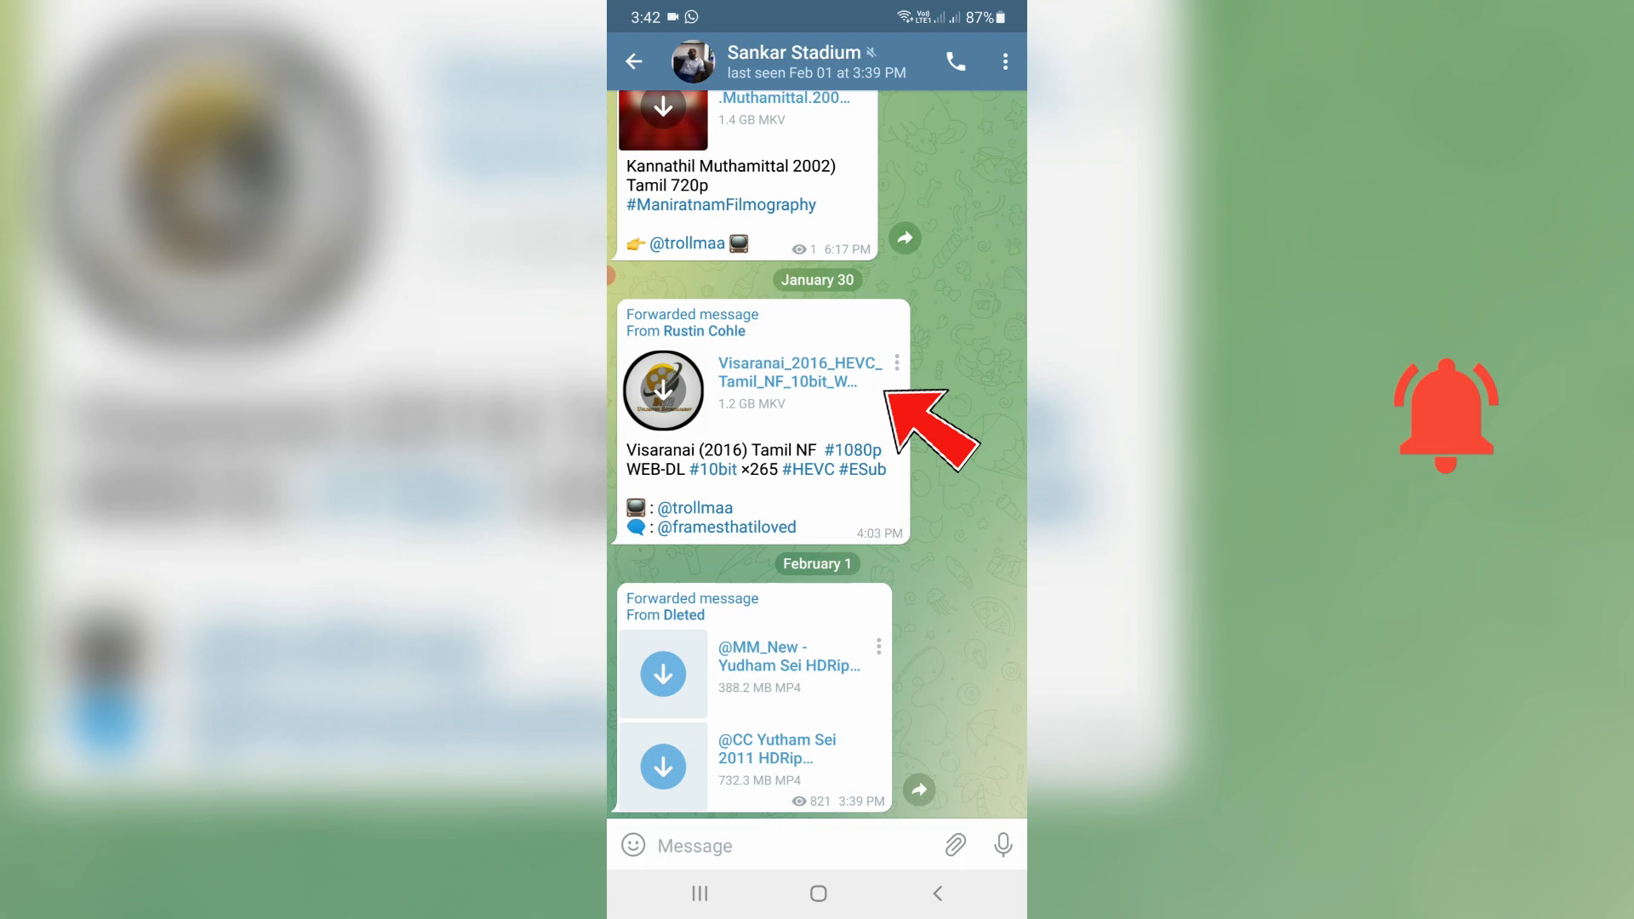
Open the phone's Settings > Devices page for linking a desktop
click(663, 391)
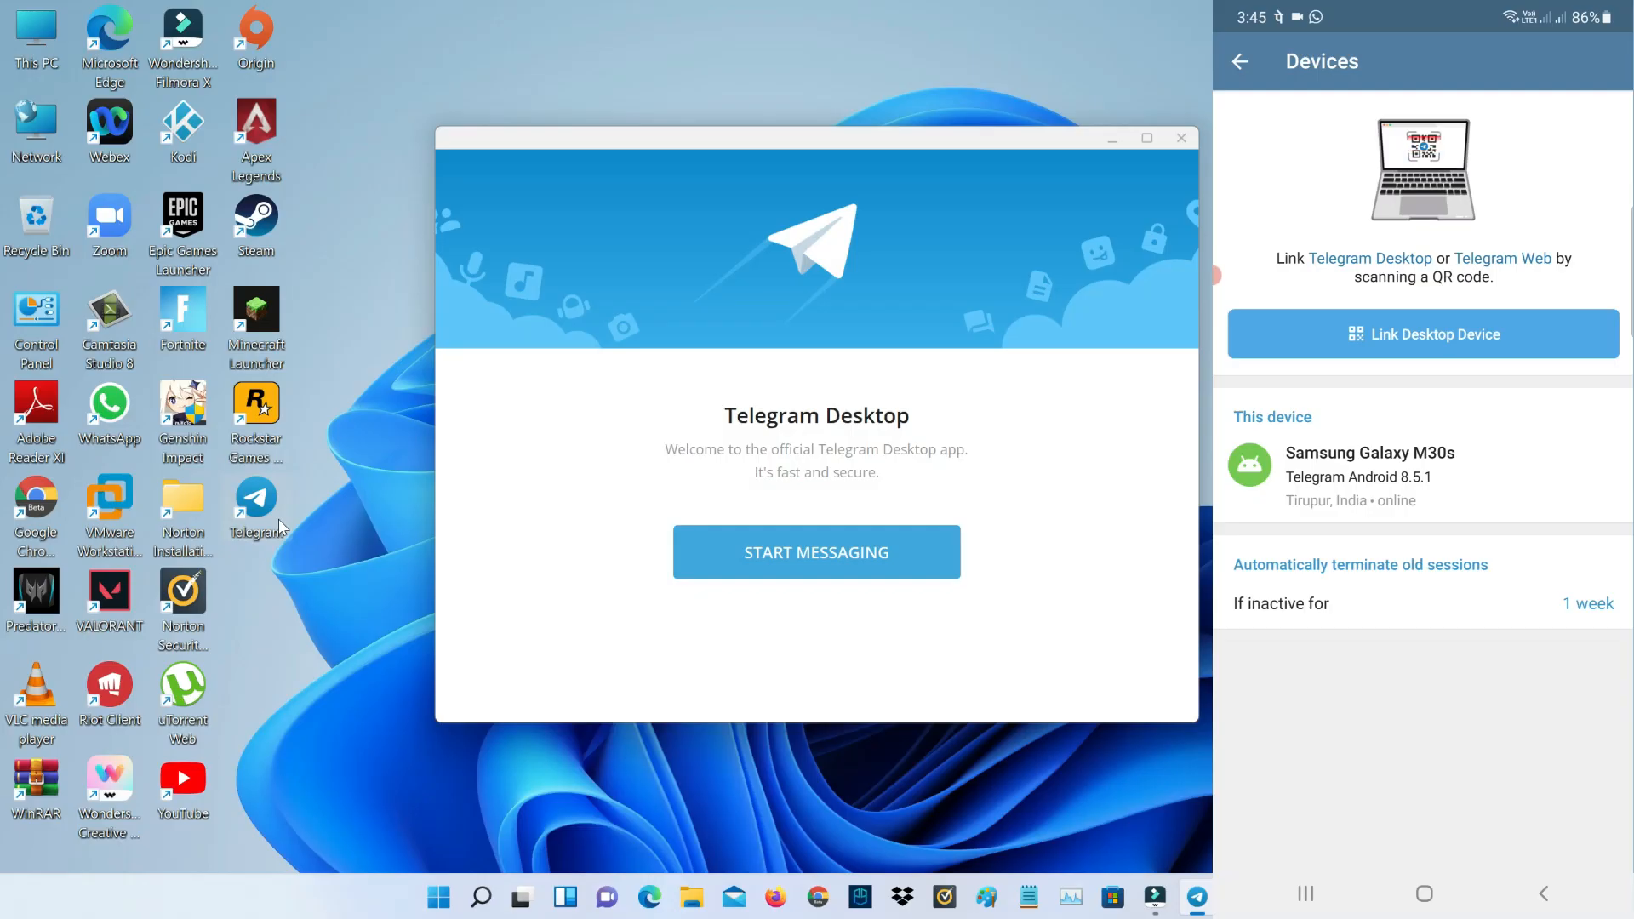
Link Telegram Desktop via the phone's QR code and open the movie-sharing contact's chat
click(1422, 334)
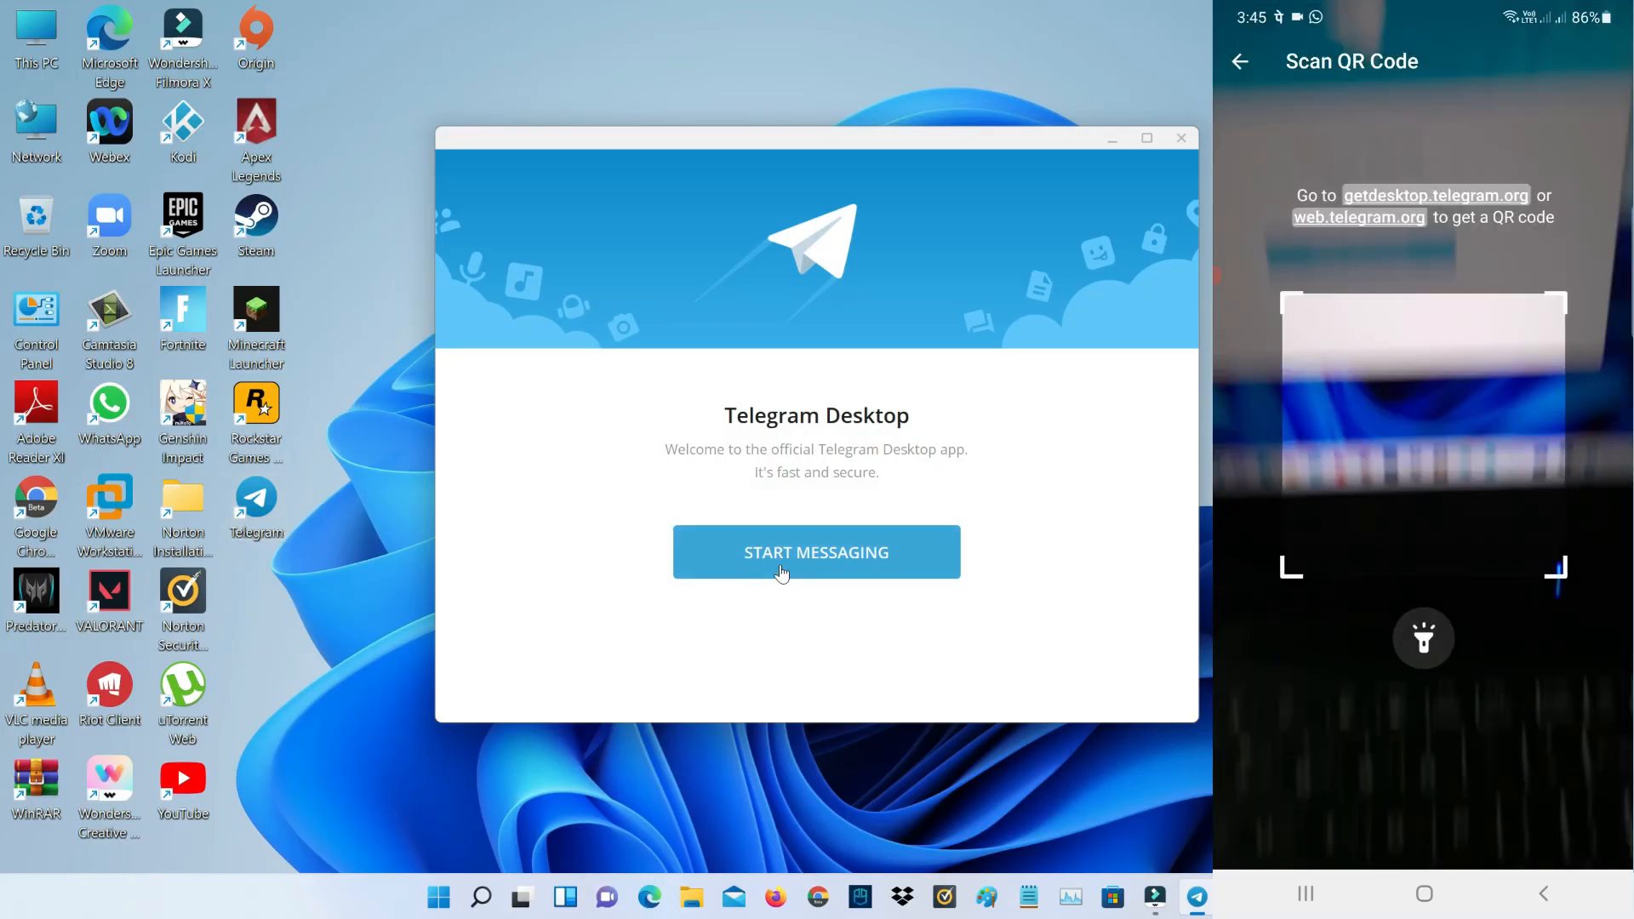
click(816, 553)
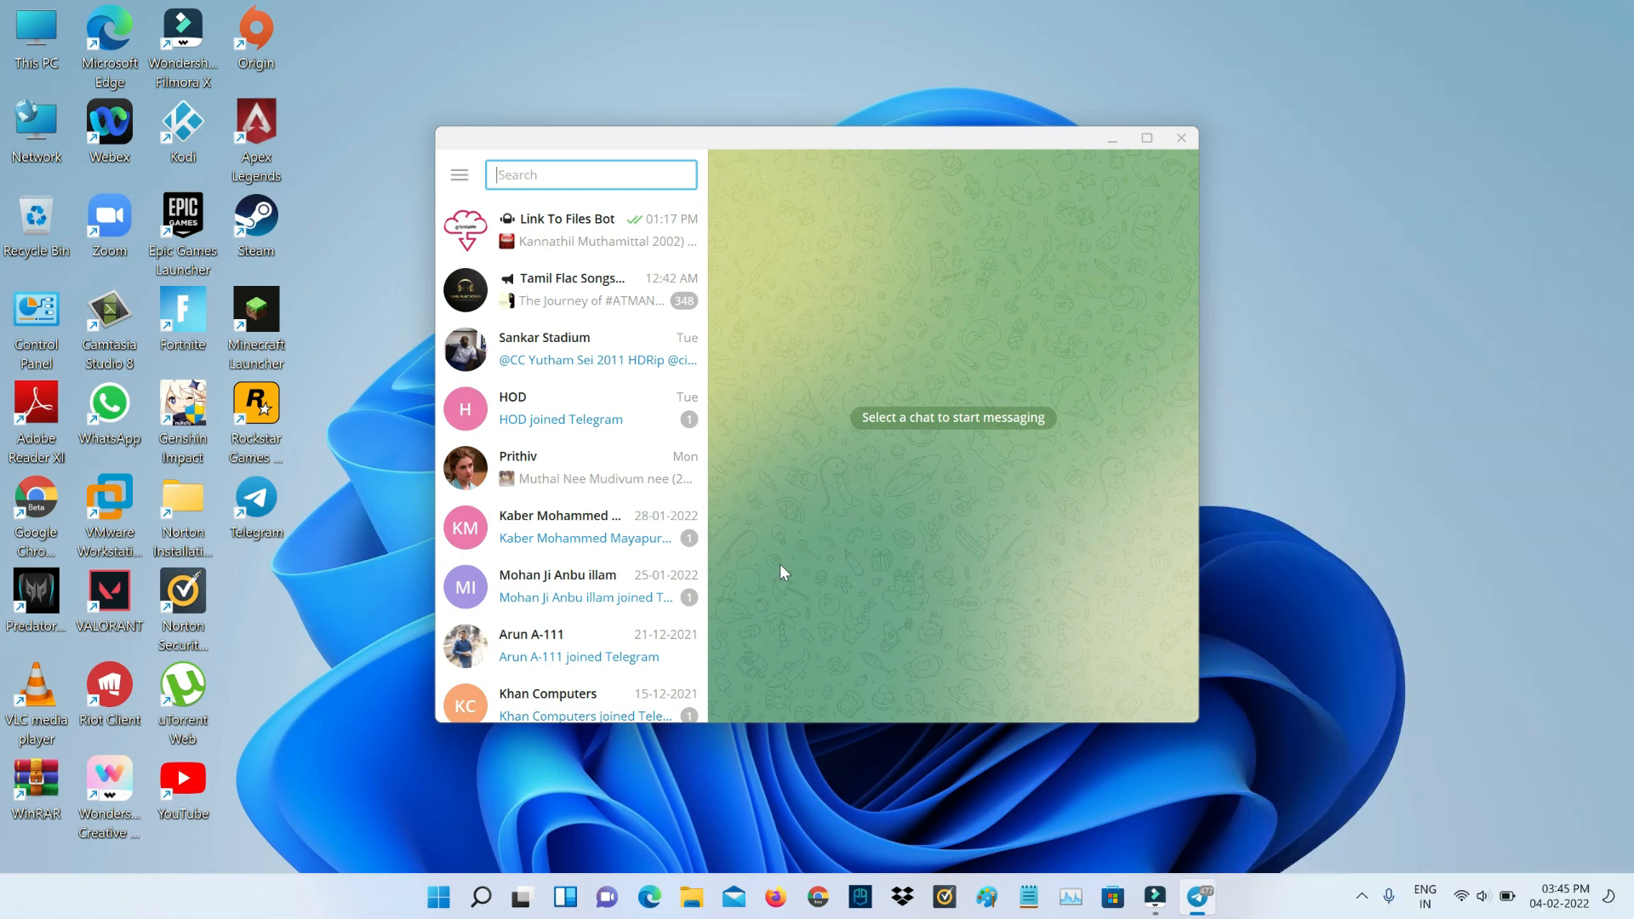
mouse_move(693, 502)
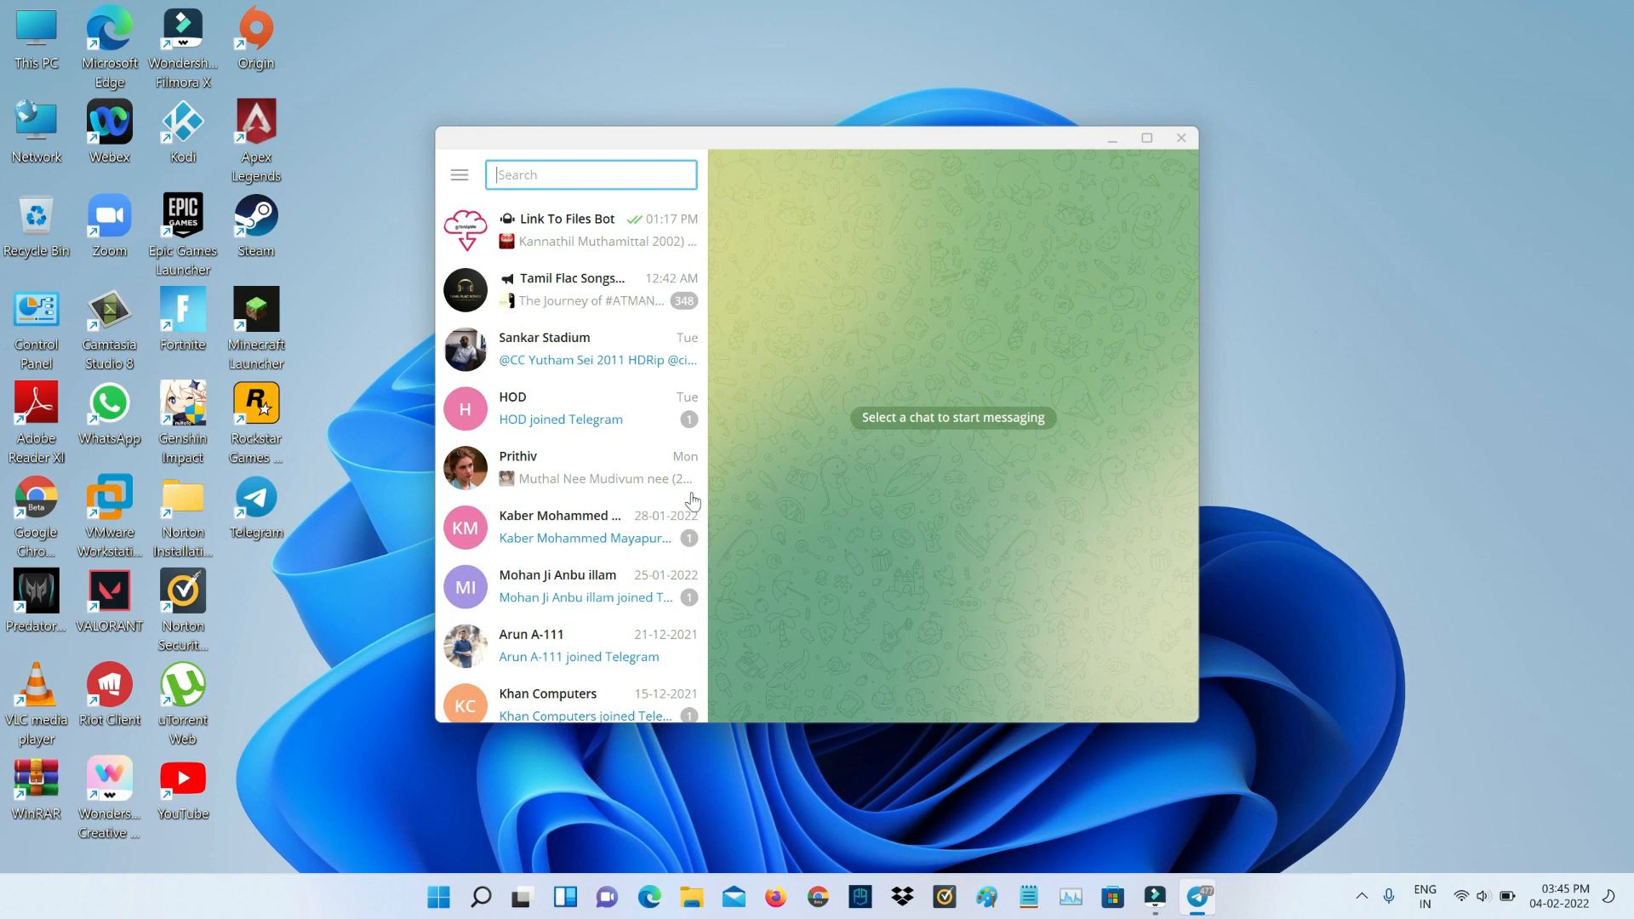
click(568, 348)
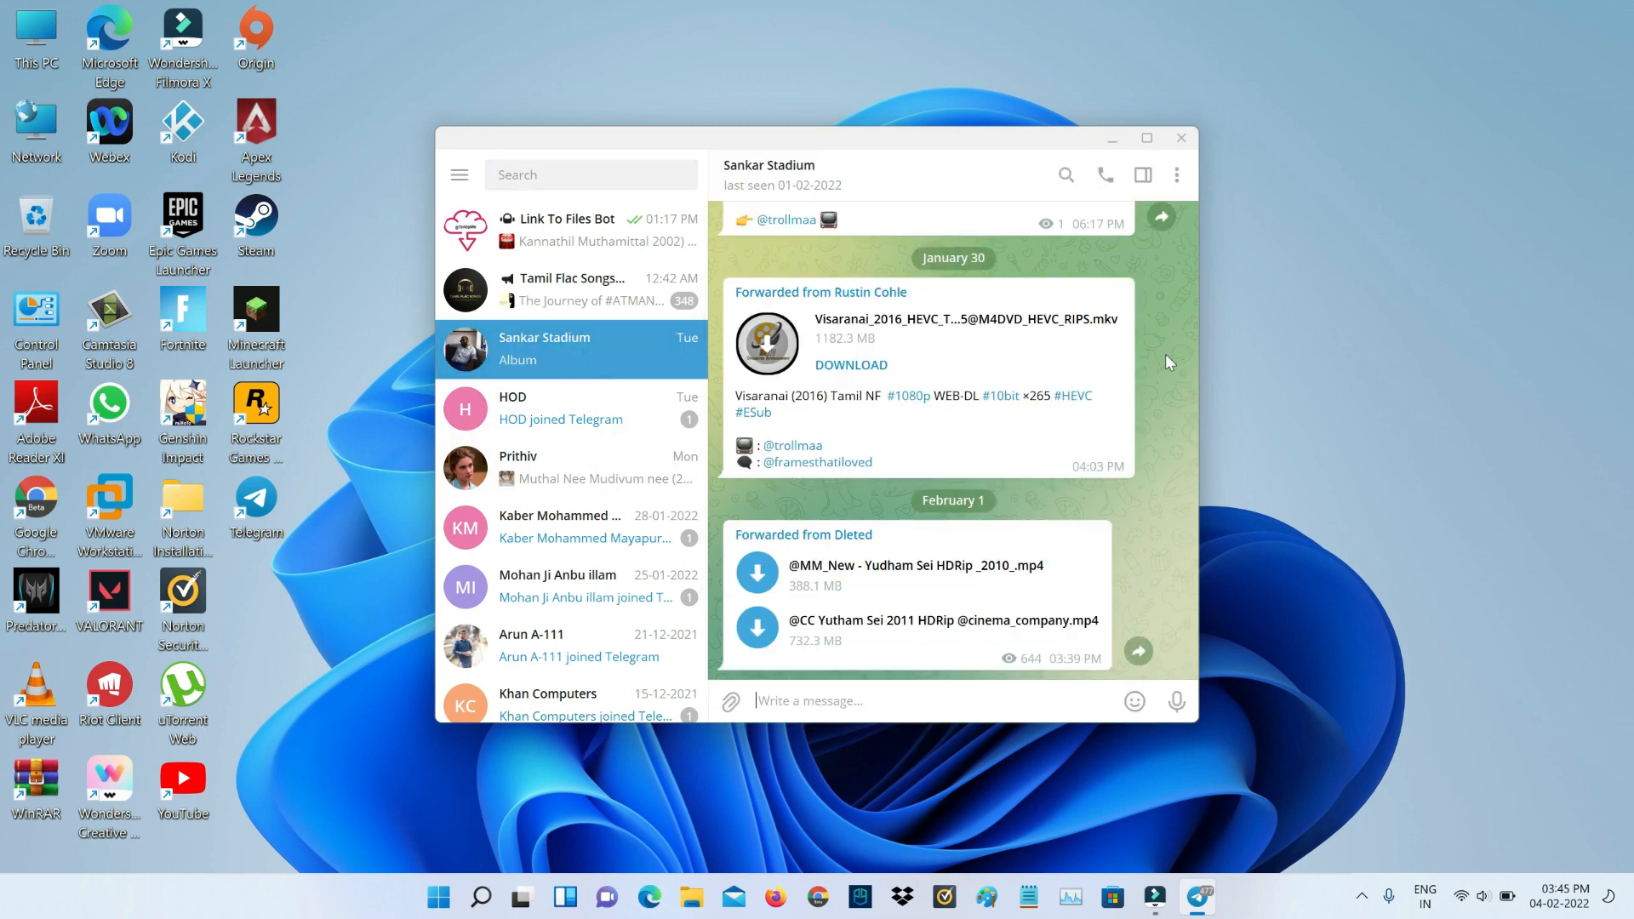
Download the Visaranai MKV (1182.3 MB) and Yudham Sei MP4s (388.1 MB, 732.3 MB)
click(850, 363)
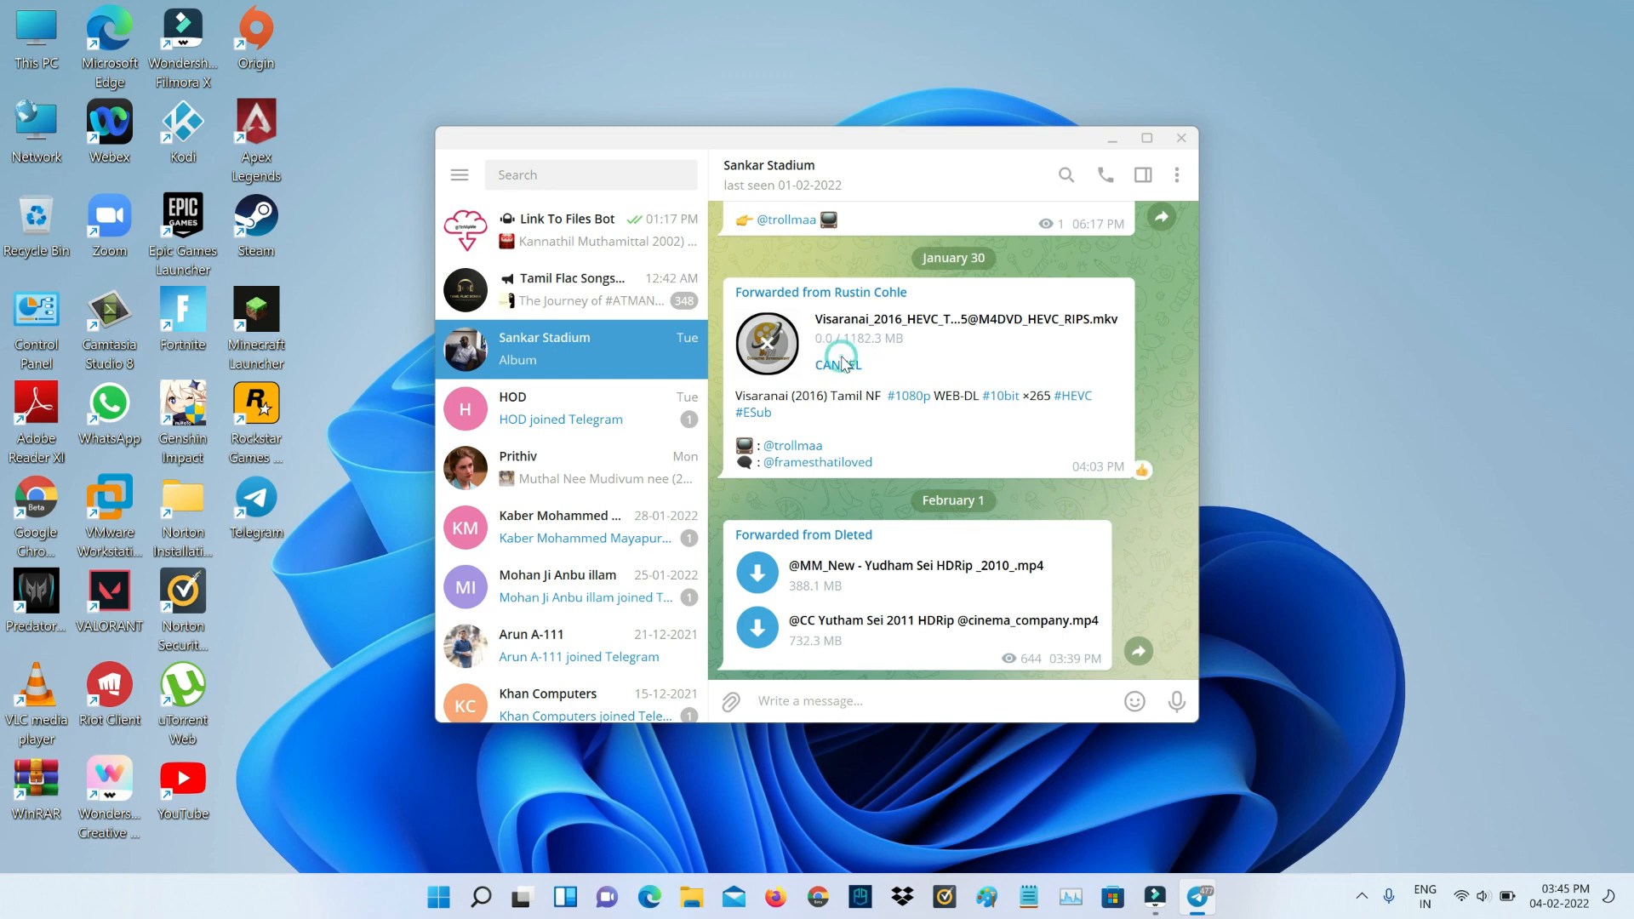
click(757, 576)
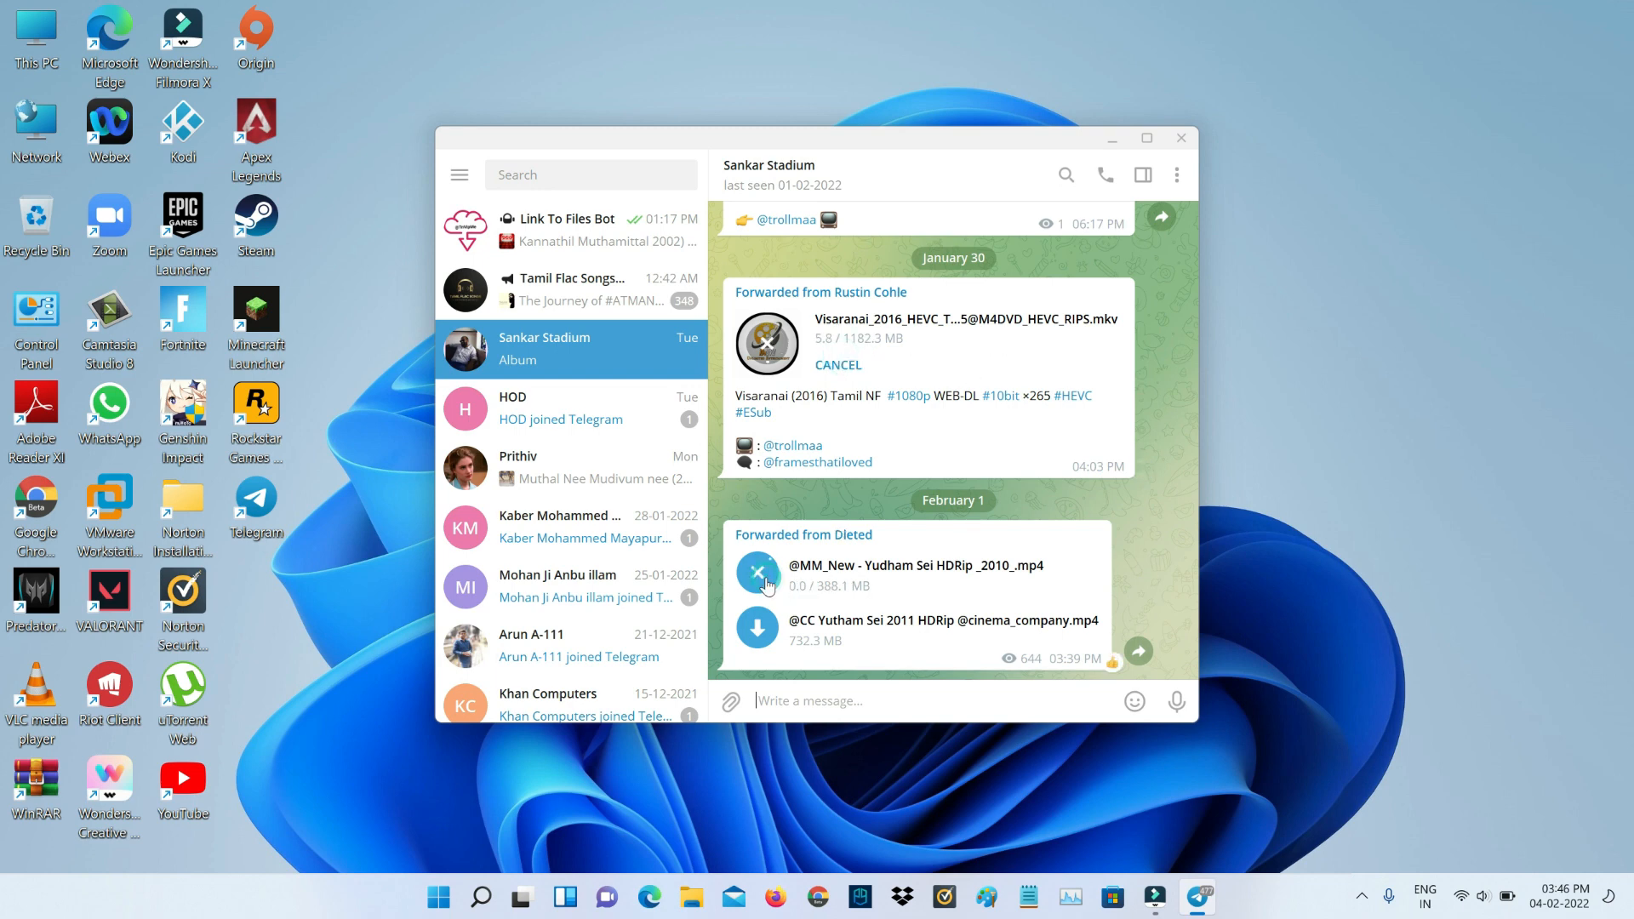
click(758, 628)
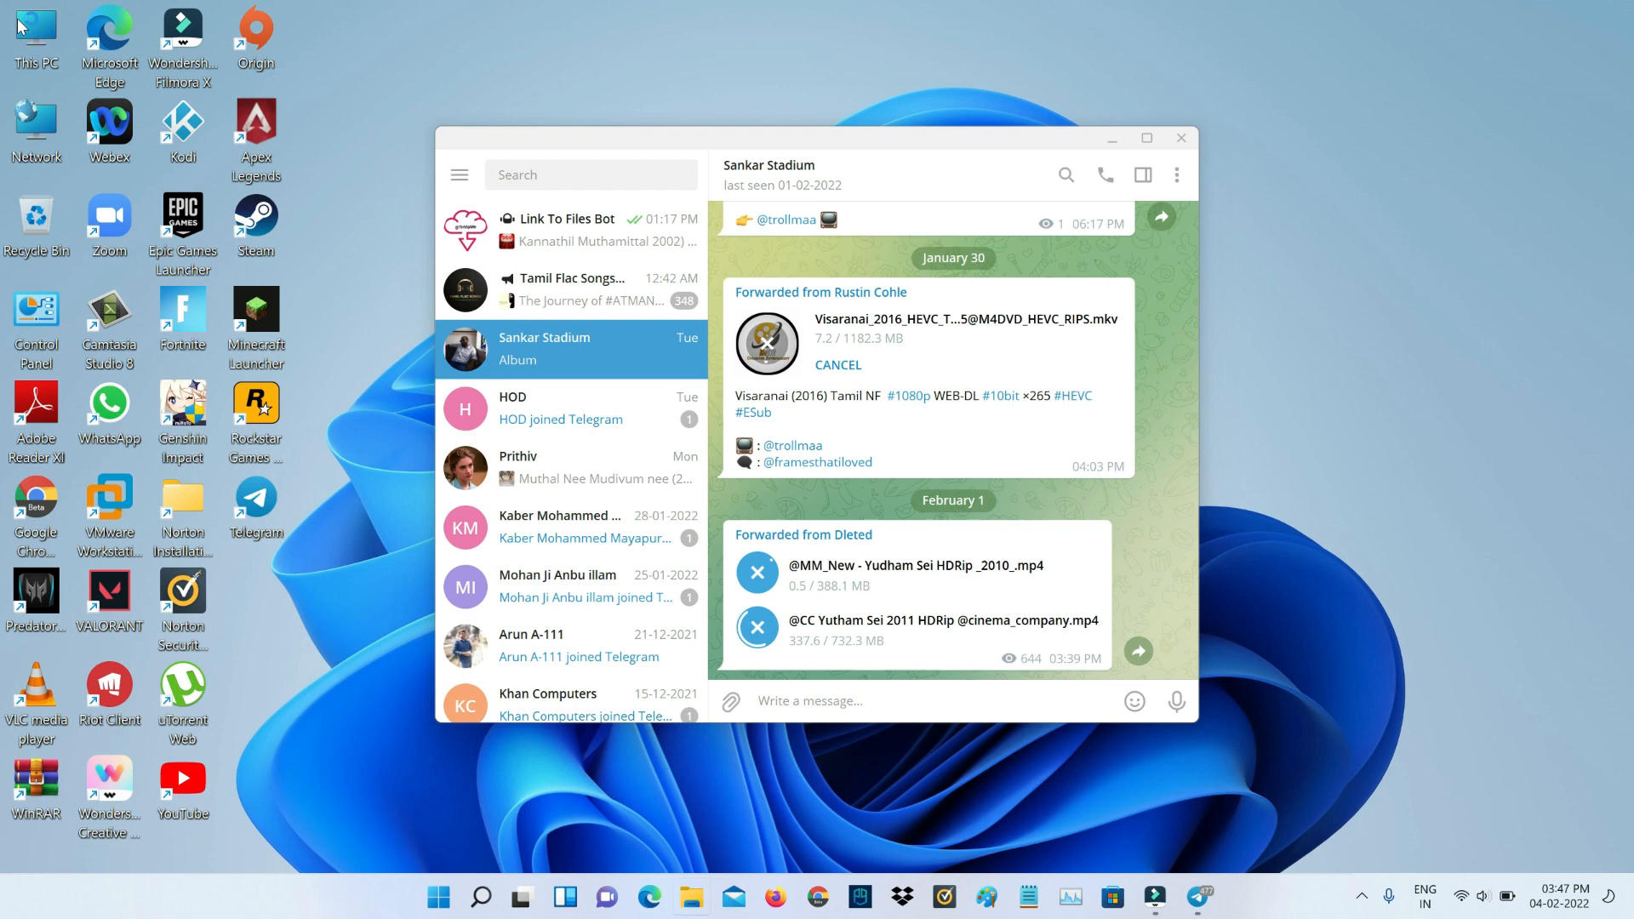
Show the Downloads folder and select its Telegram Desktop folder
click(690, 906)
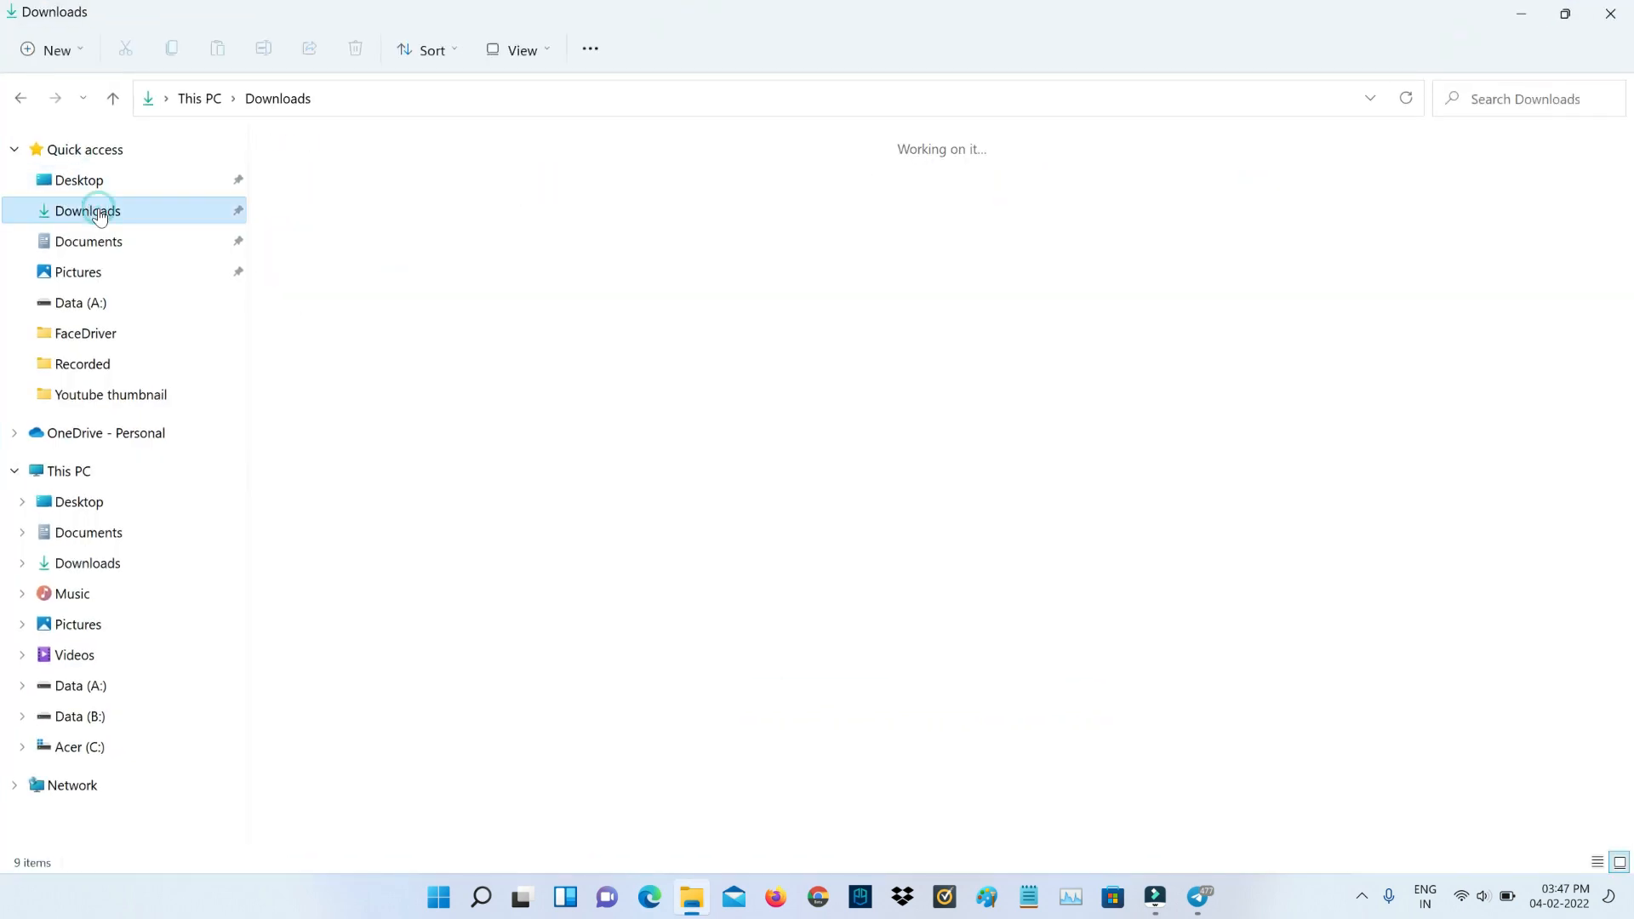
click(88, 210)
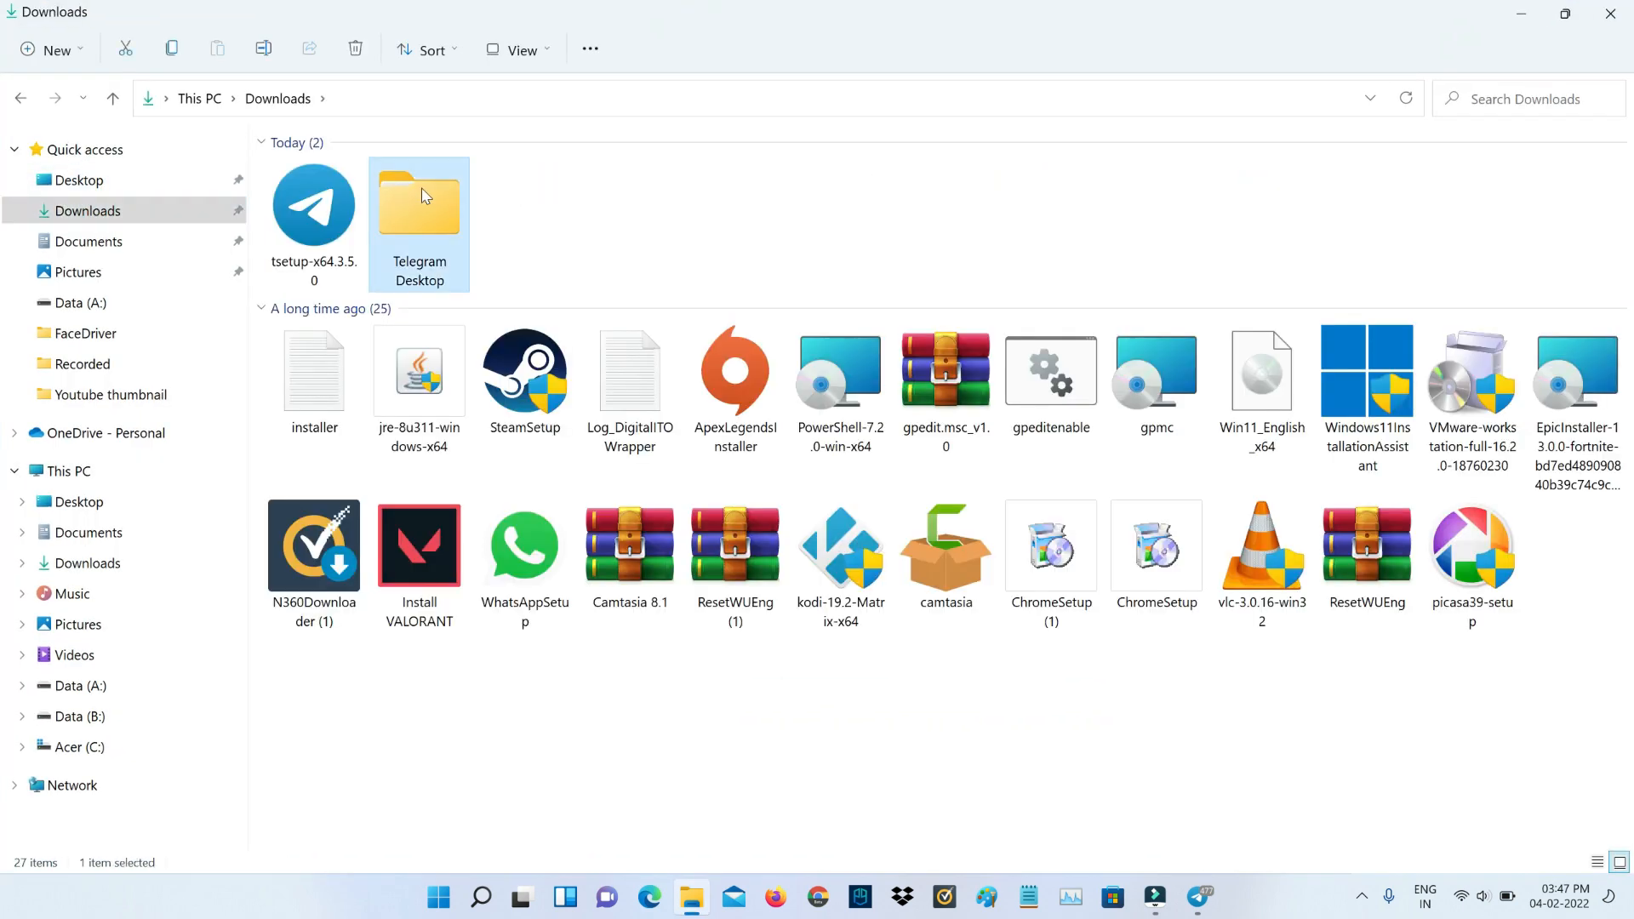